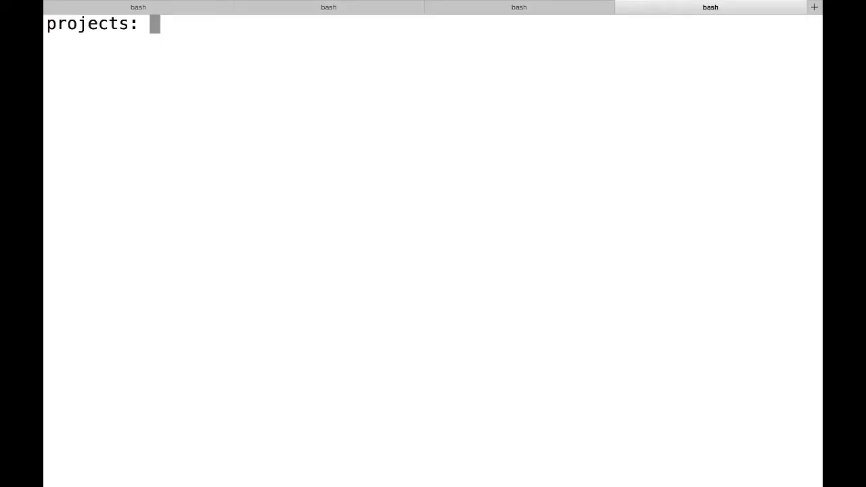
Step: Install virtualenvwrapper with sudo pip3, submitting the password
{"action": "type", "text": "sudo pip3 i"}
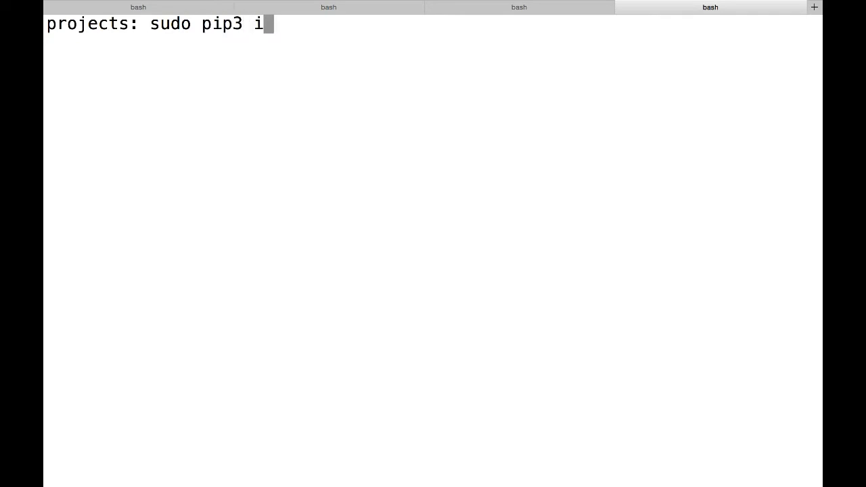
{"action": "type", "text": "nstall virtualenvwrapper"}
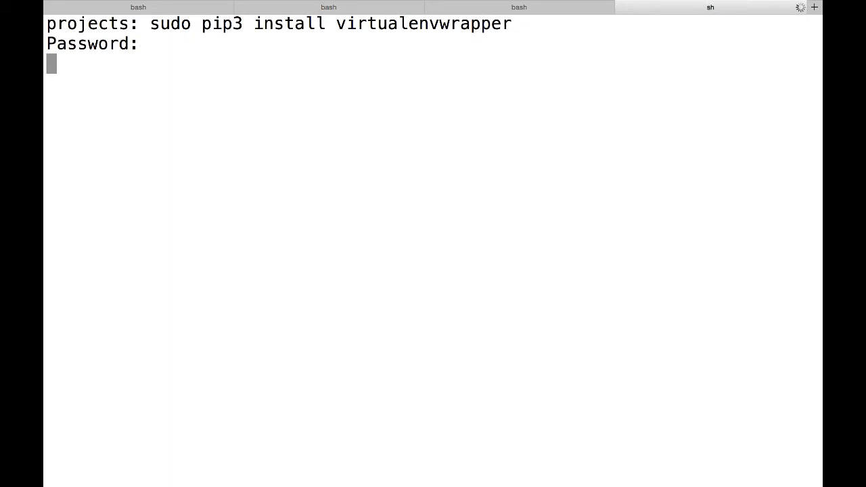
{"action": "key", "text": "Return"}
{"action": "type", "text": "source"}
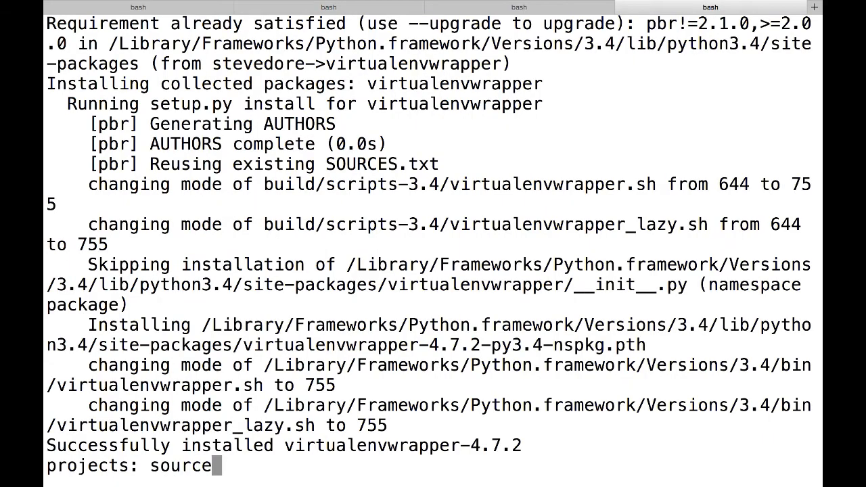
Step: Source virtualenvwrapper.sh in the current shell
{"action": "type", "text": "virtualenvwrapper.sh"}
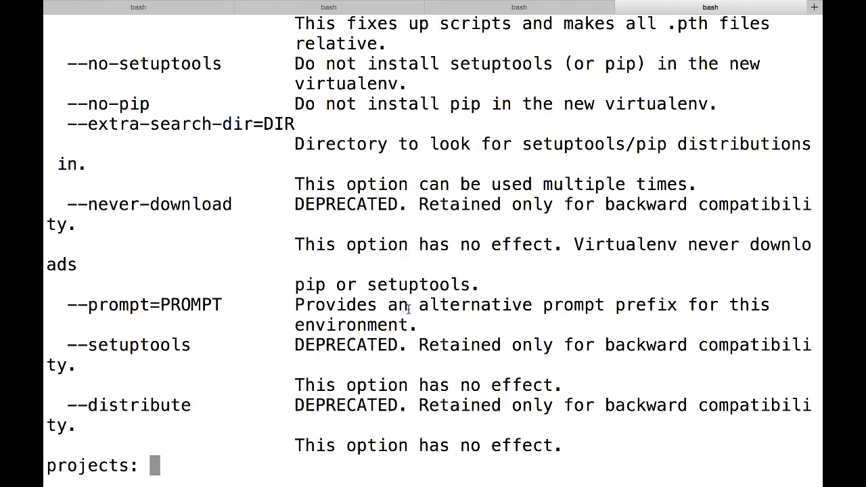
Step: Create the testpy3 virtualenv with mkvirtualenv testpy3
{"action": "type", "text": "mkv"}
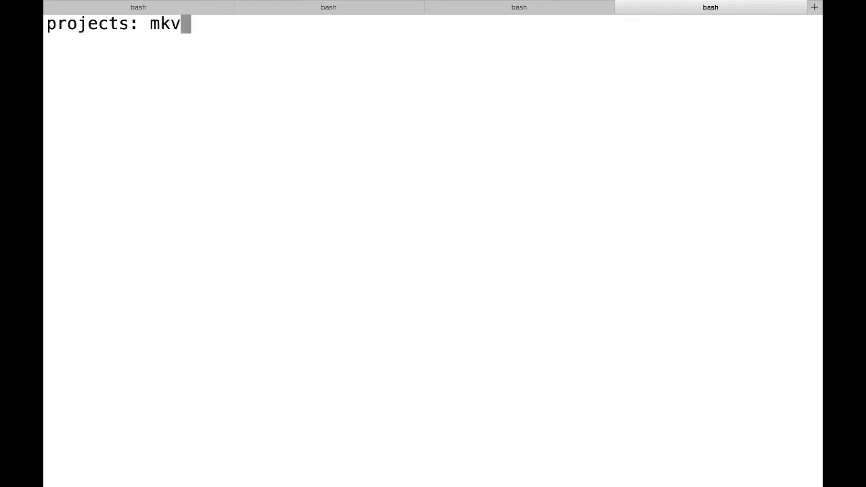
{"action": "type", "text": "irtualenv testpy3"}
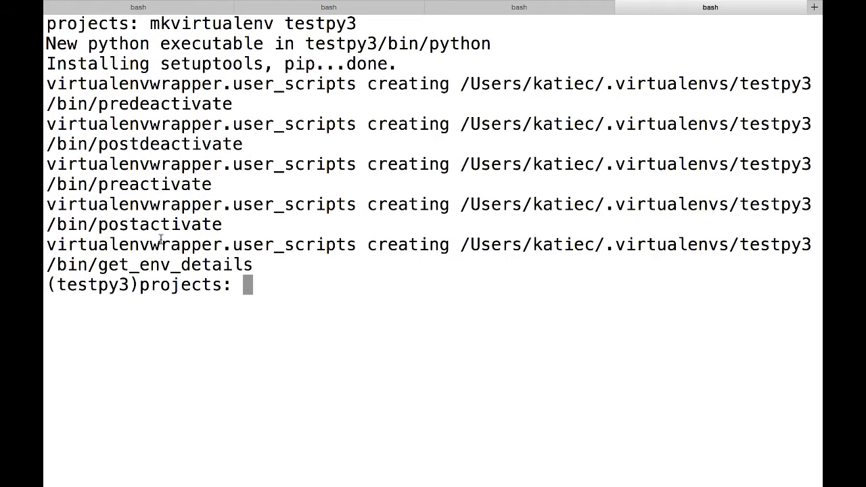
{"action": "mouse_move", "coordinate": [292, 291]}
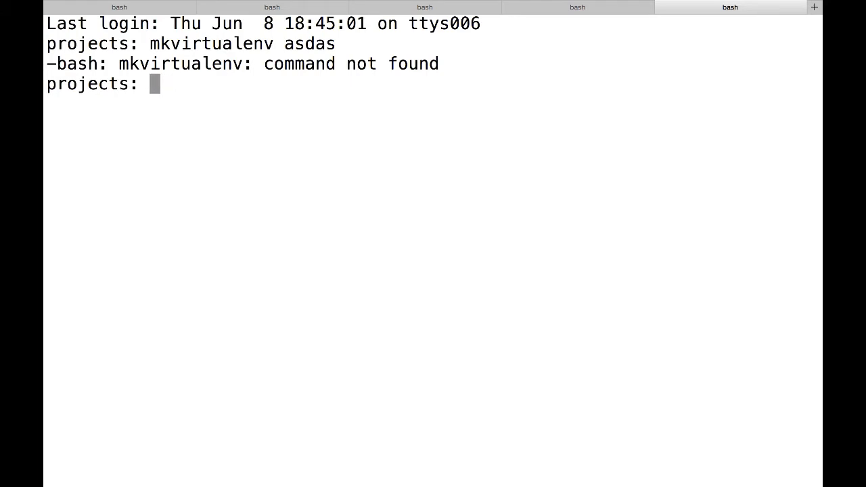
Step: Add 'source virtualenvwrapper.sh' to the end of ~/.bash_profile in vi
{"action": "type", "text": "vi ~"}
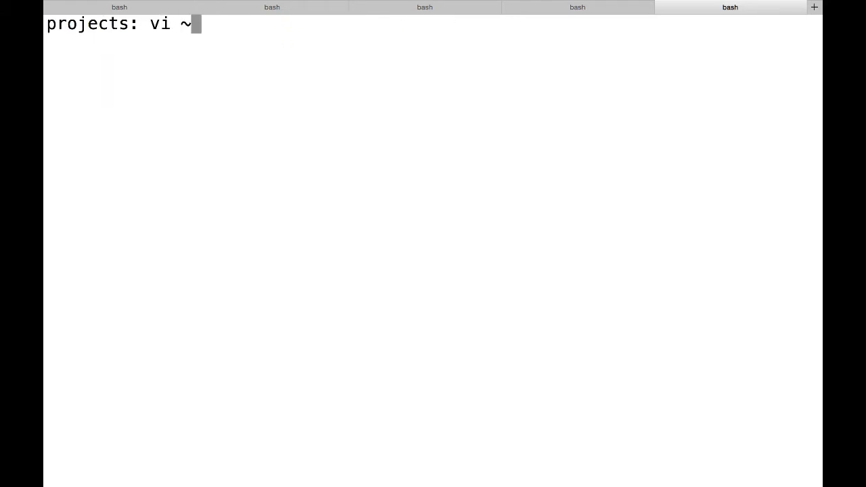
{"action": "type", "text": "/.bash_"}
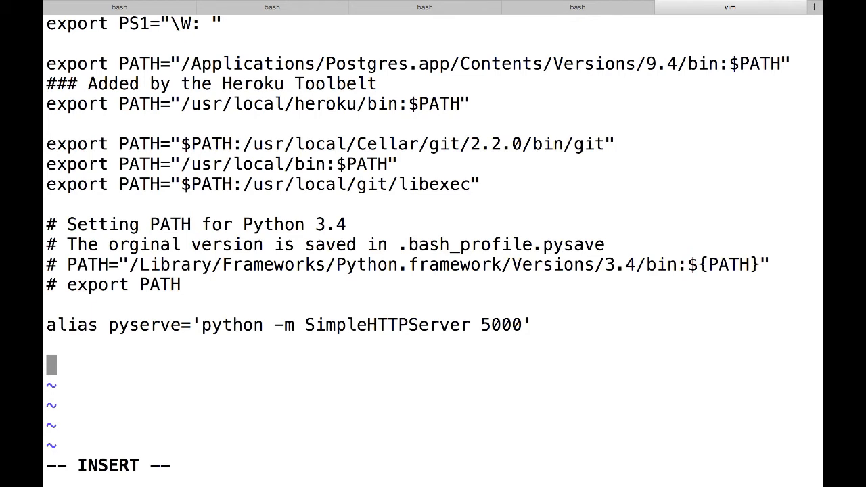
{"action": "type", "text": "source virtua"}
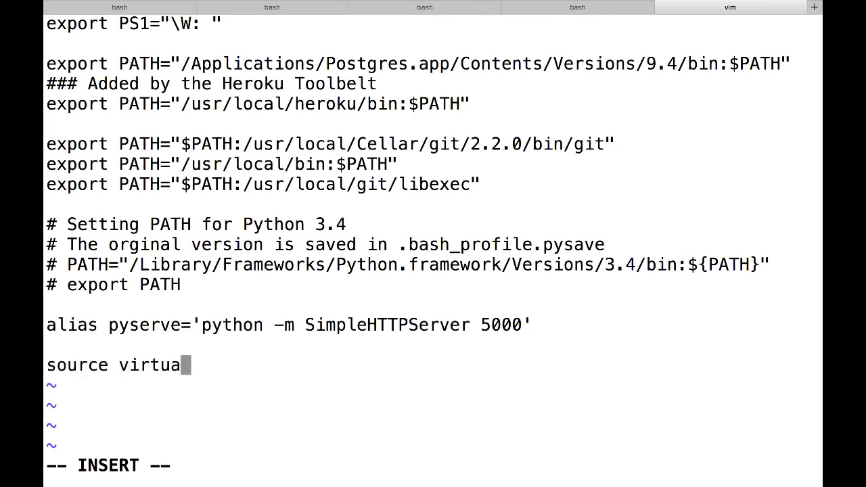
{"action": "type", "text": "lenvwrapper"}
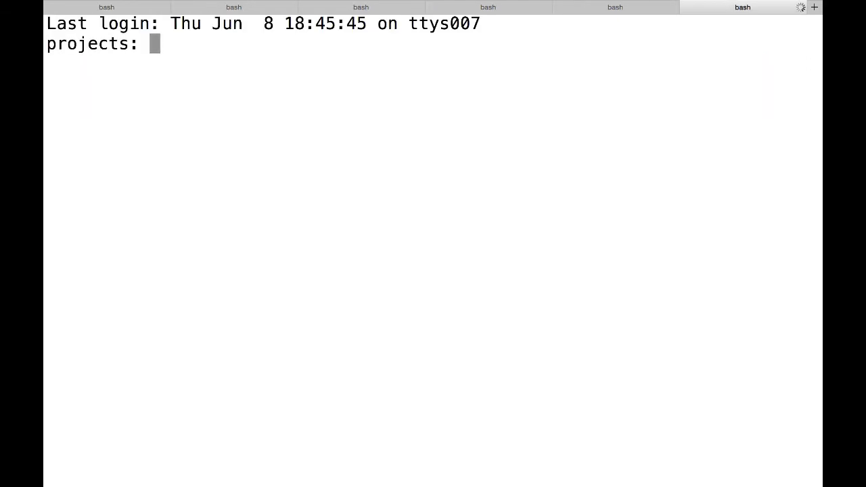
Step: Create mynewproject, check its Python version, and locate python3
{"action": "type", "text": "mkvirtualenv mynewproject"}
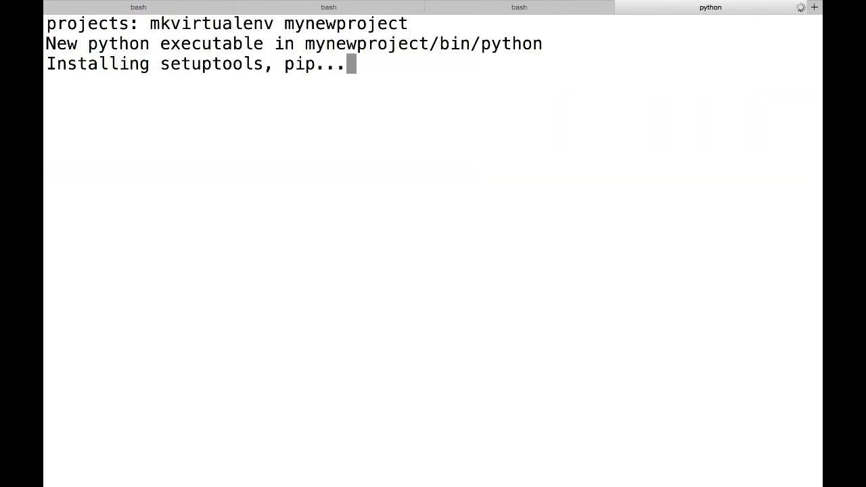
{"action": "type", "text": "python --version"}
{"action": "type", "text": "rmvirtualenv mynewproject"}
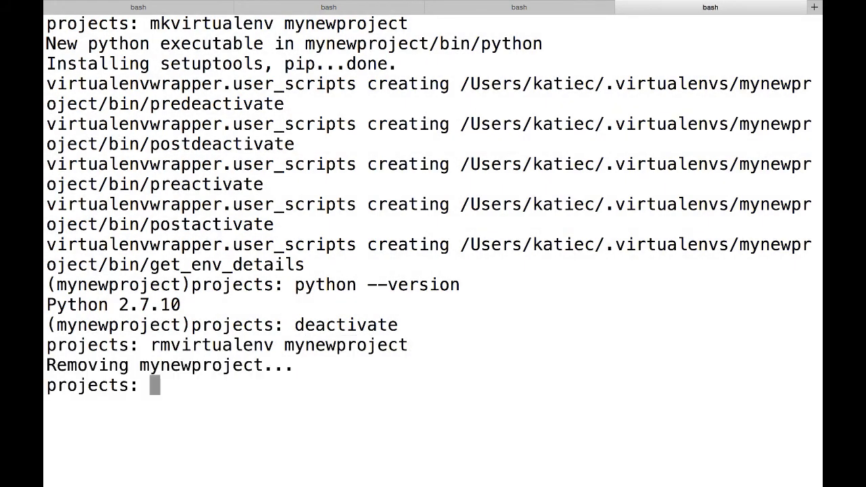
{"action": "type", "text": "which python3"}
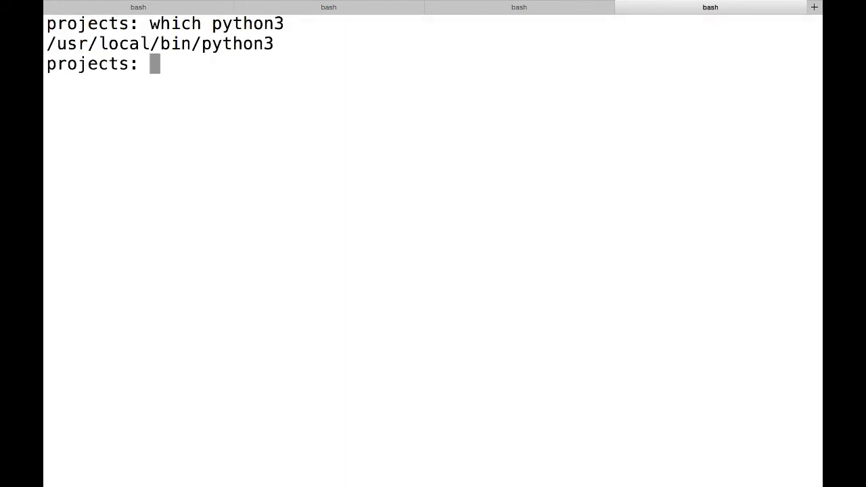
{"action": "mouse_move", "coordinate": [213, 77]}
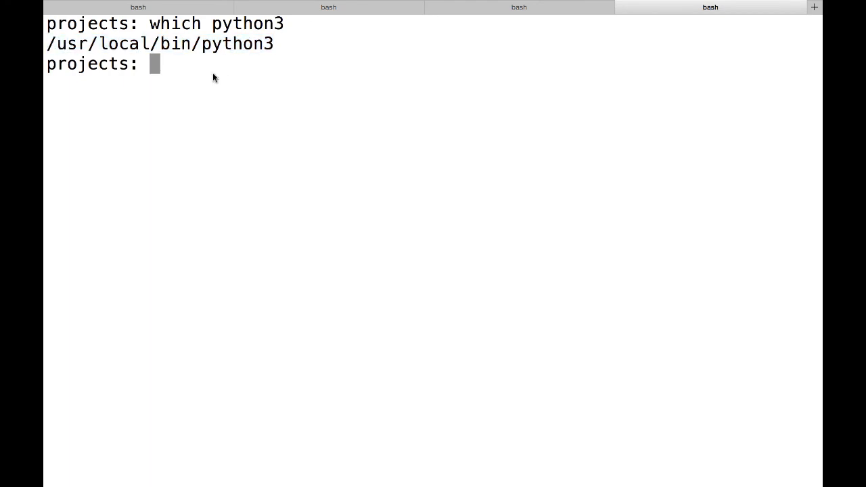
Step: Type mkvirtualenv --python=/usr/local/bin/python3 mynewproject
{"action": "type", "text": "mkvirtualenv --p"}
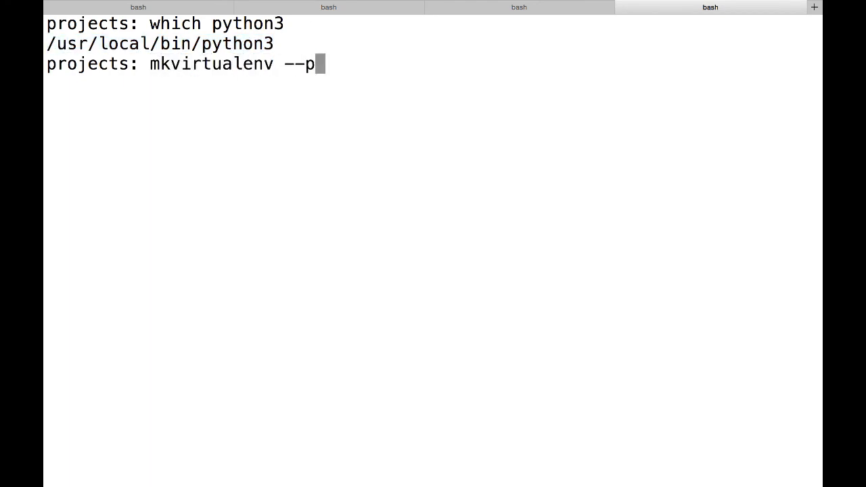
{"action": "type", "text": "ython=/usr/local/bin/python3 mynewprojec"}
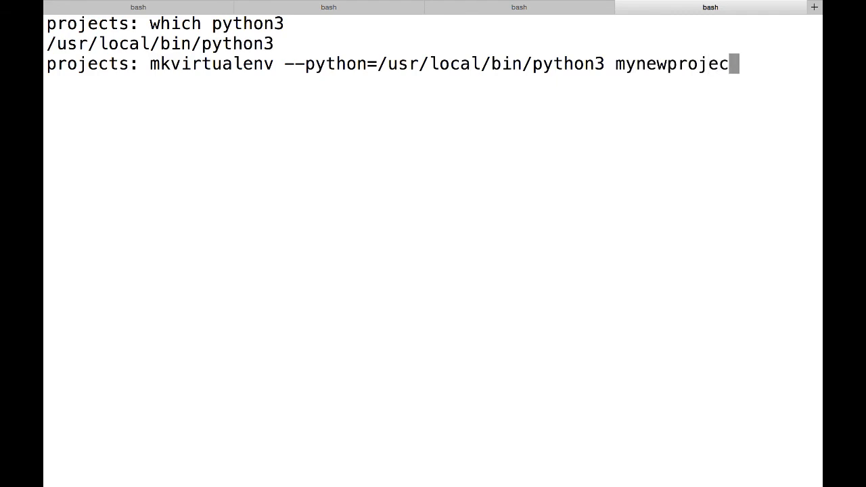